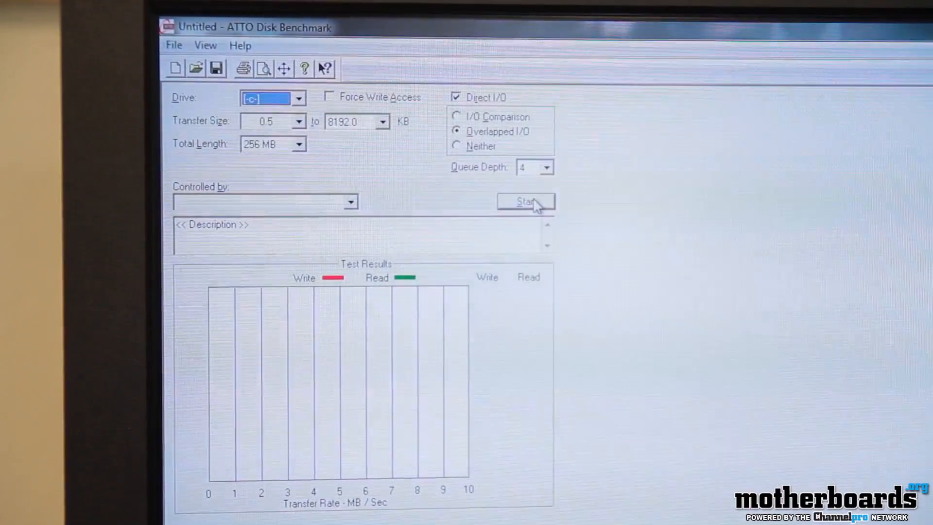
- Start the transfer-rate benchmark on drive C: so the first write/read bars appear
{"action": "left_click", "coordinate": [526, 201]}
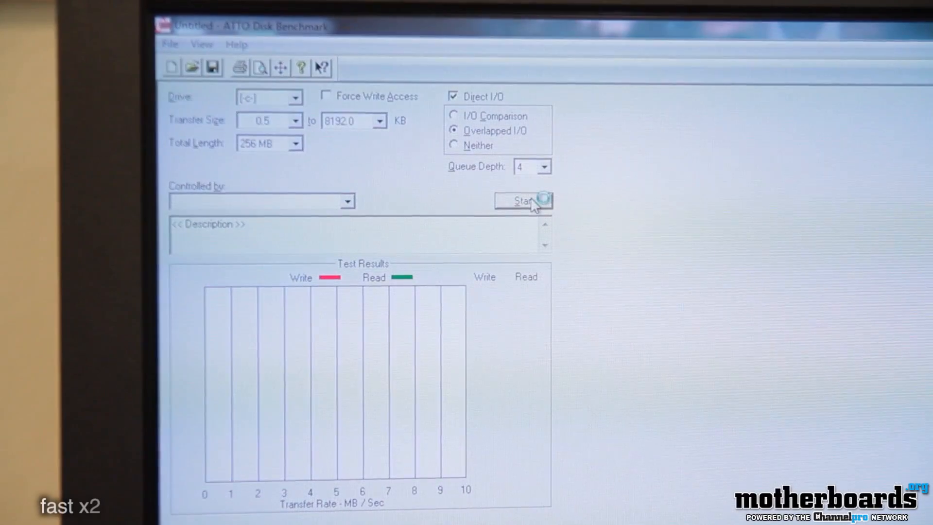
{"action": "left_click", "coordinate": [523, 200]}
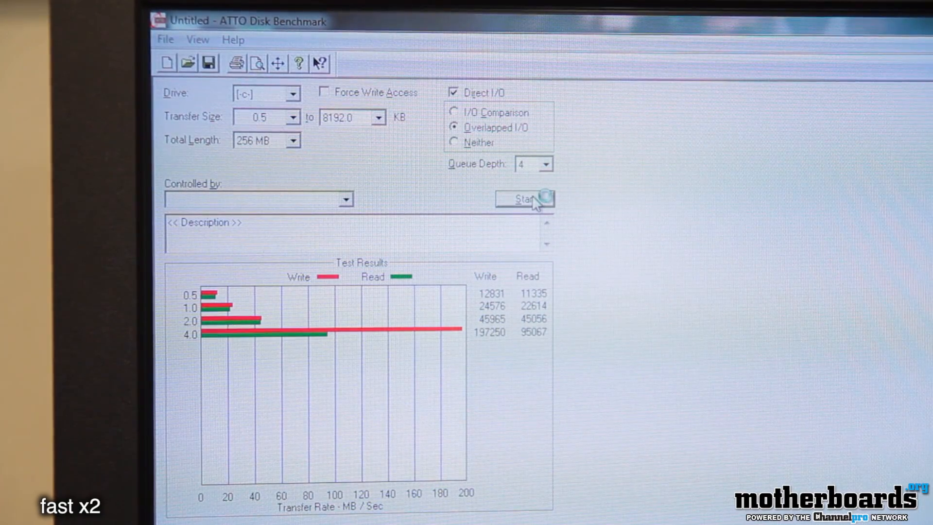
- Let the C: run complete through 4096 KB (reads near 921 MB/s), then select drive Z:
{"action": "left_click", "coordinate": [524, 198]}
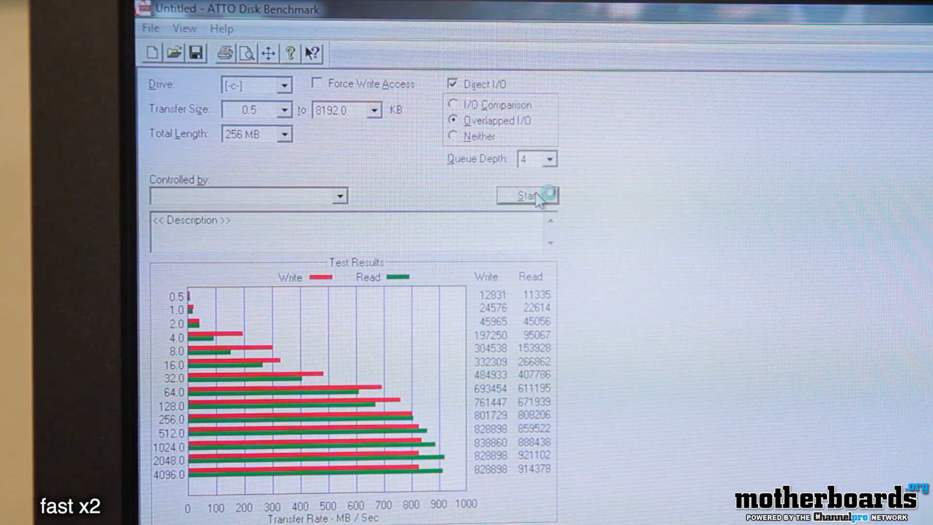
{"action": "left_click", "coordinate": [524, 195]}
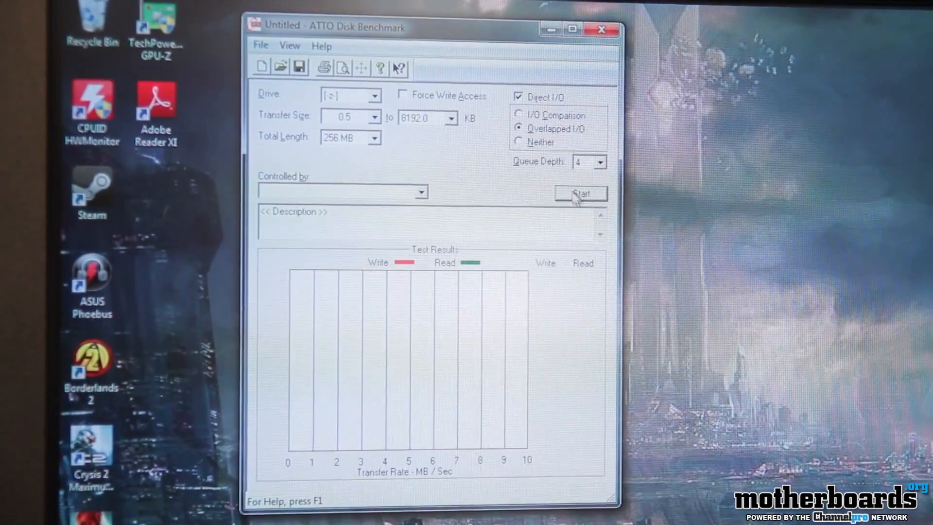
- Start the benchmark on drive Z:, leaving the 'Benchmark in Progress' run underway
{"action": "left_click", "coordinate": [580, 192]}
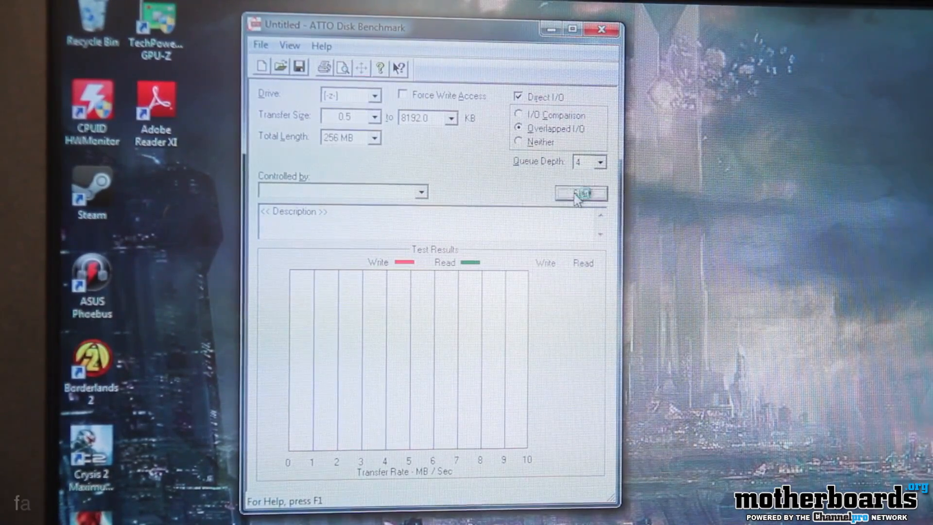
{"action": "left_click", "coordinate": [581, 192]}
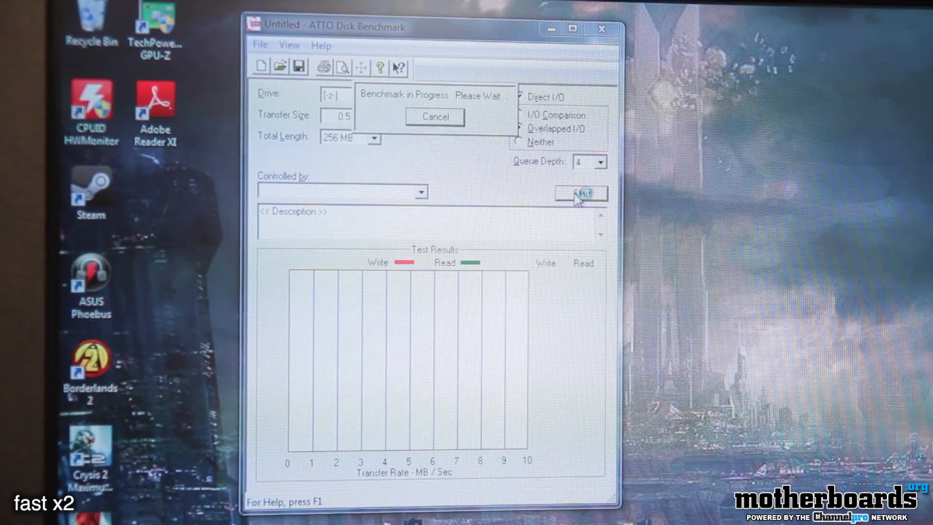